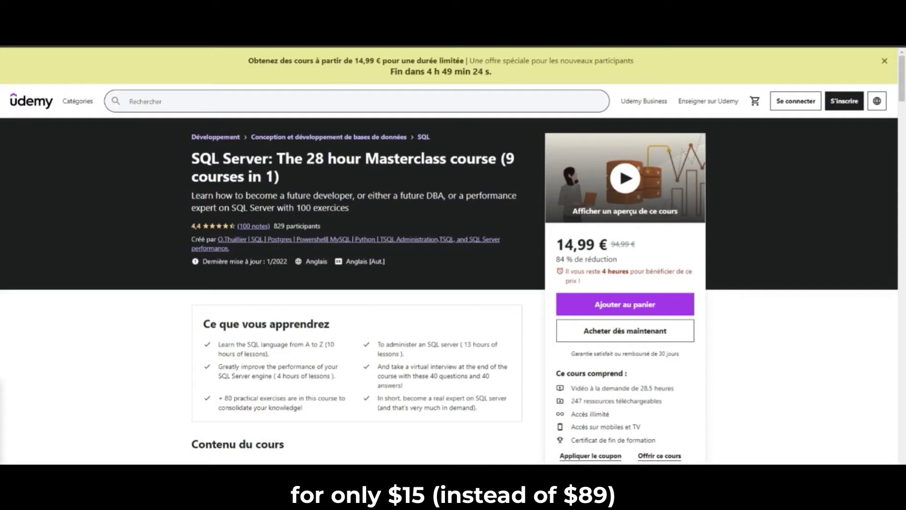
mouse_move(364, 182)
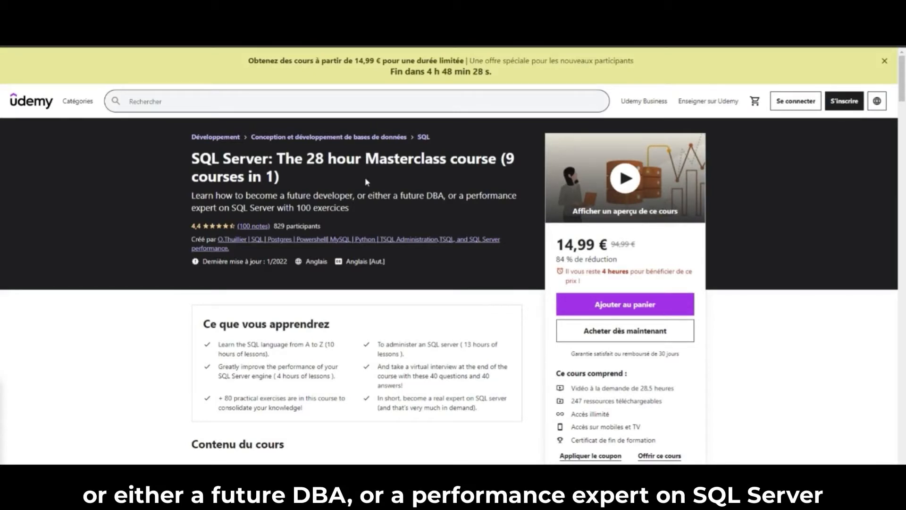
mouse_move(340, 192)
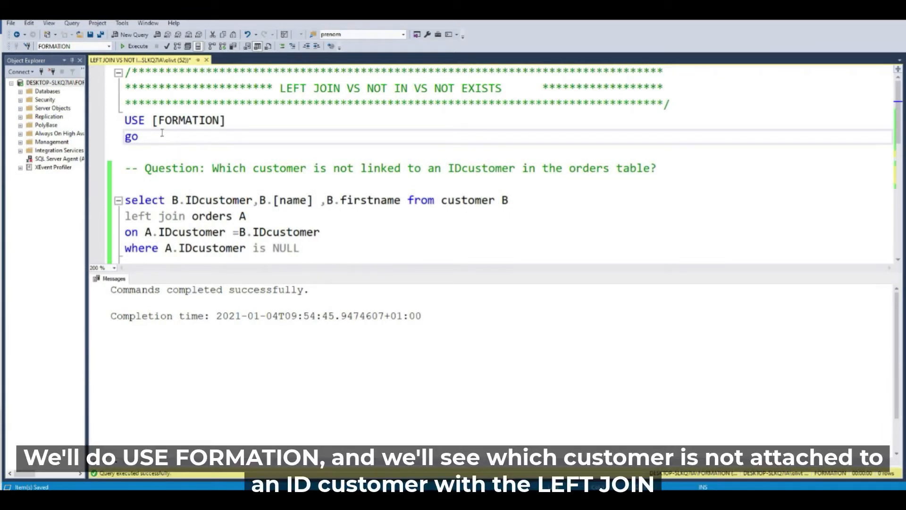
- Execute the LEFT JOIN query, returning the two customers without orders (Einstein, Norris)
left_click_drag(125, 120, 138, 137)
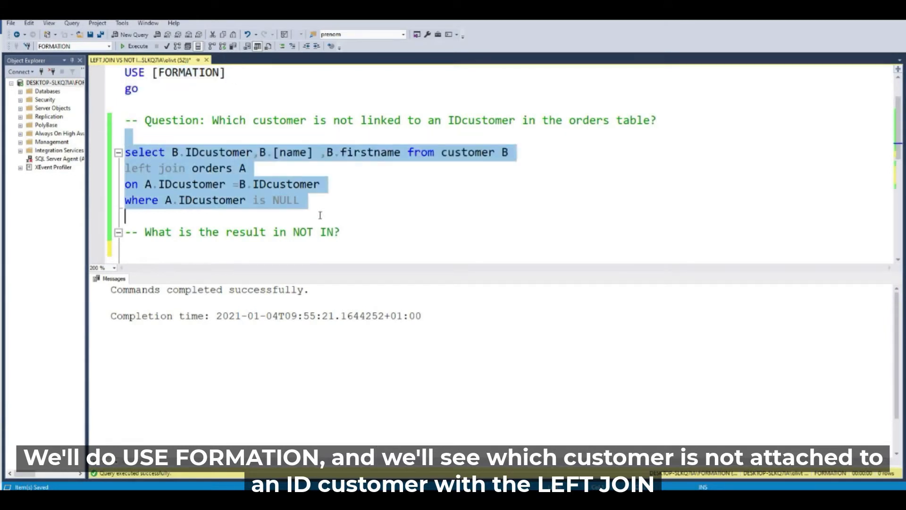
left_click(135, 46)
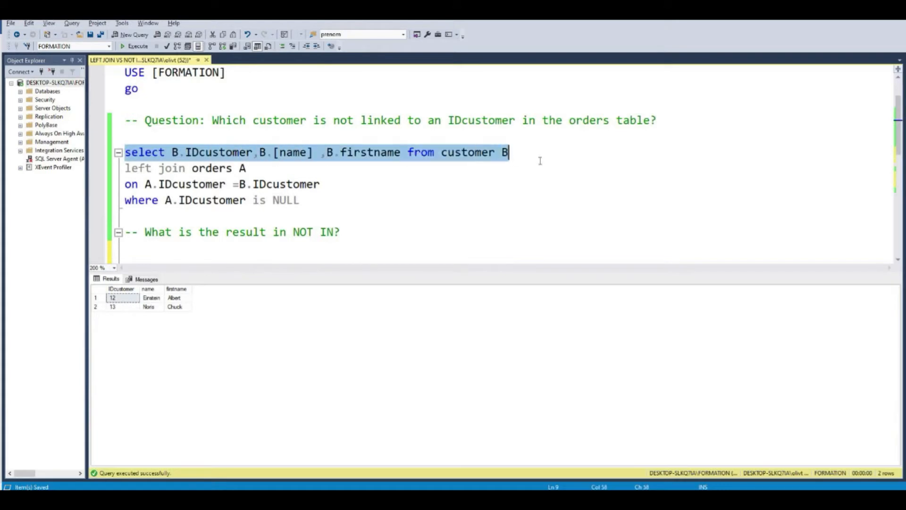
- Add 'where IDcustomer not in (select IDcustomer from orders)' to the second customer query
scroll("down", 3)
type("select IDcustomer,[name] ,firstname from customer")
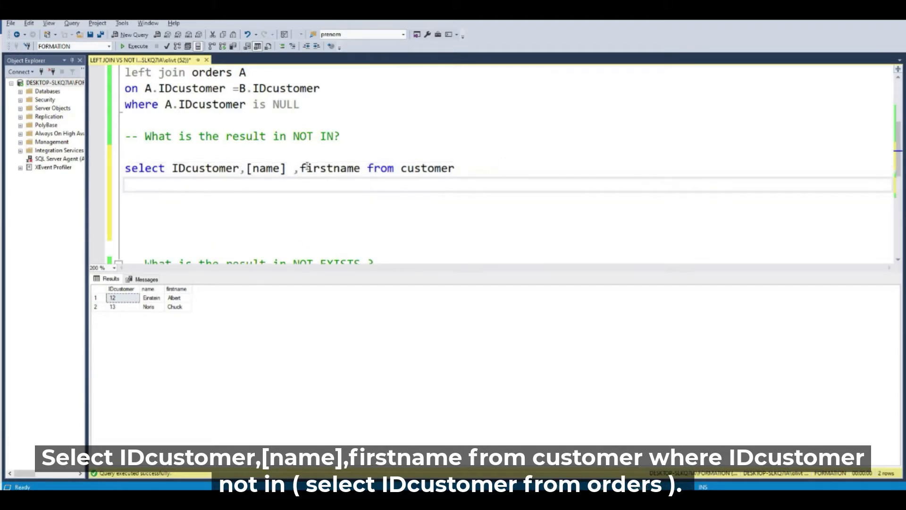
double_click(205, 168)
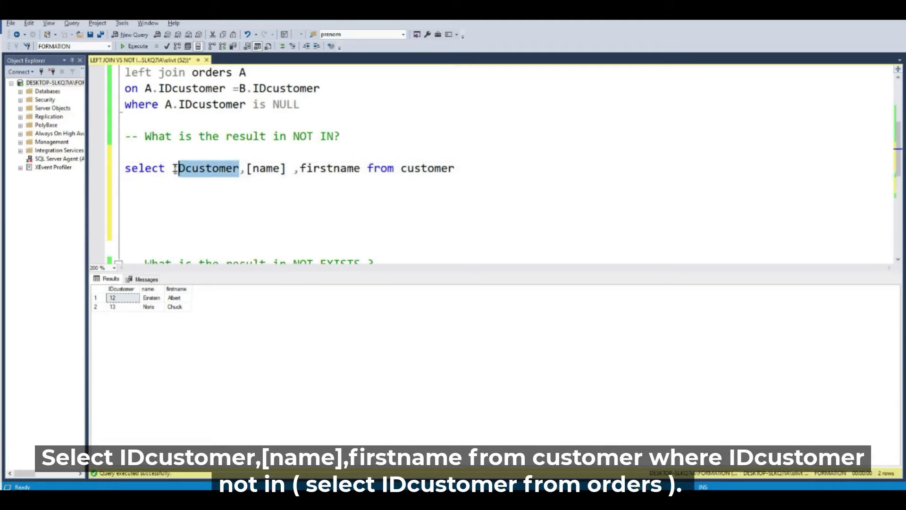
type("<he")
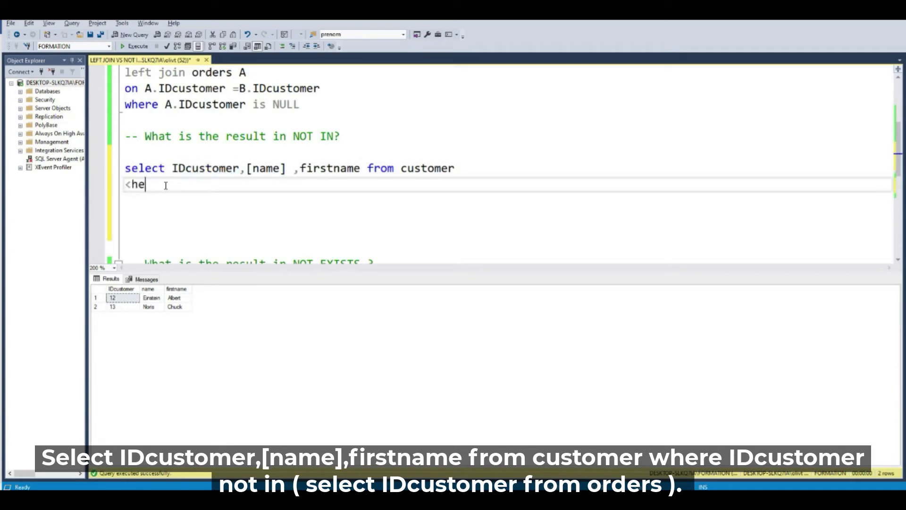
type("where IDcustomer")
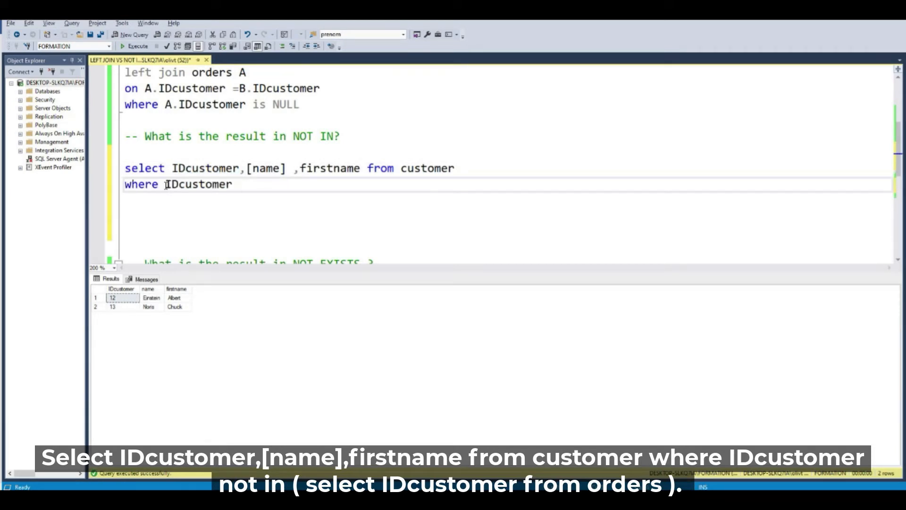
type("not in")
left_click(507, 200)
type("(")
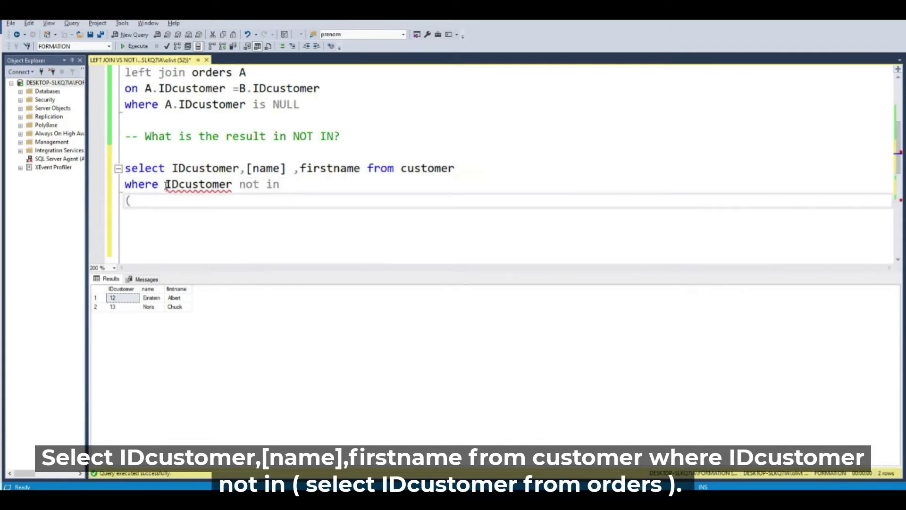
type("select")
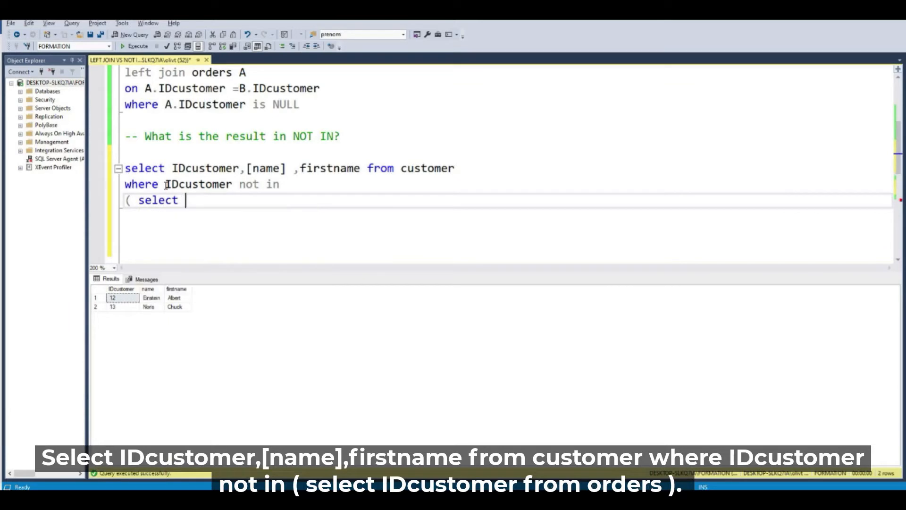
type("IDcustomer")
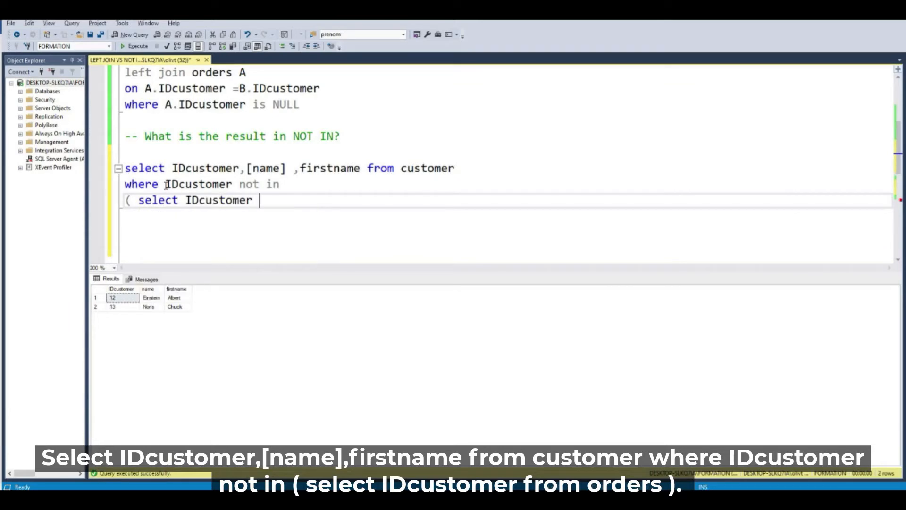
type("from ordre")
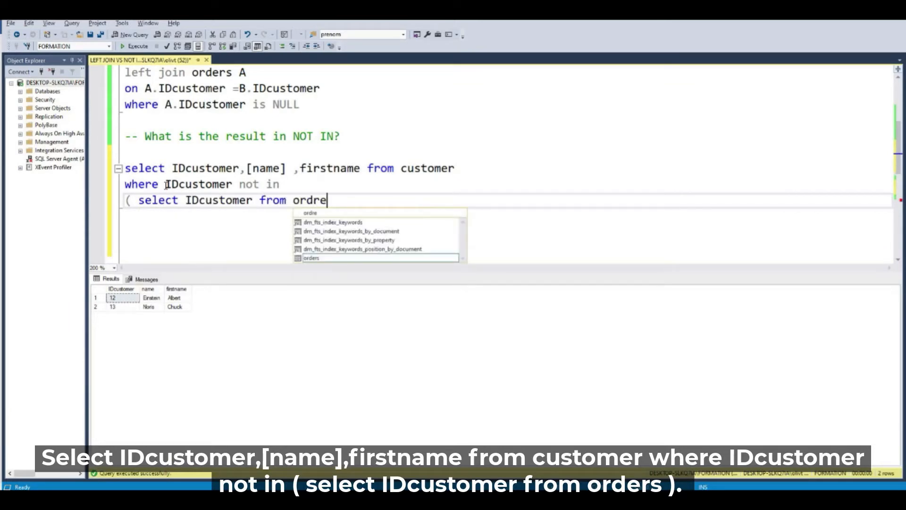
type("d")
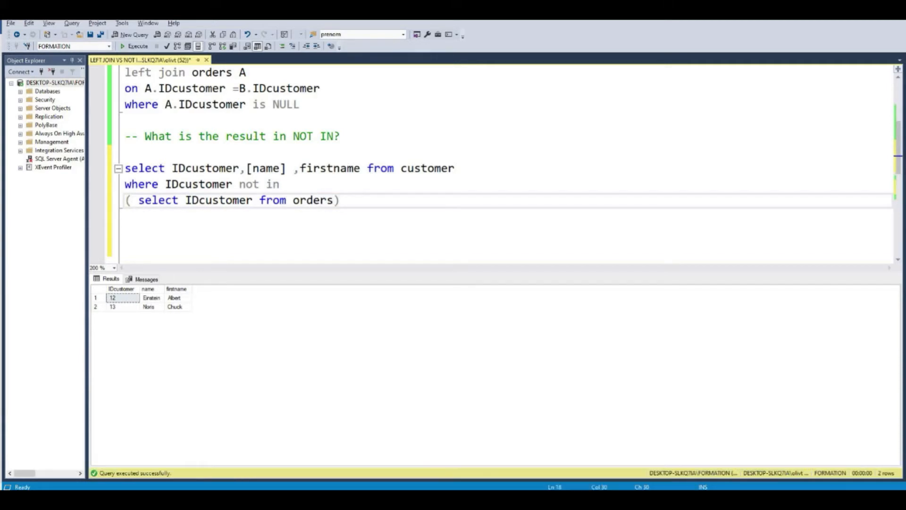
- Execute the NOT IN query, returning the same two customers as the LEFT JOIN
left_click_drag(127, 168, 339, 201)
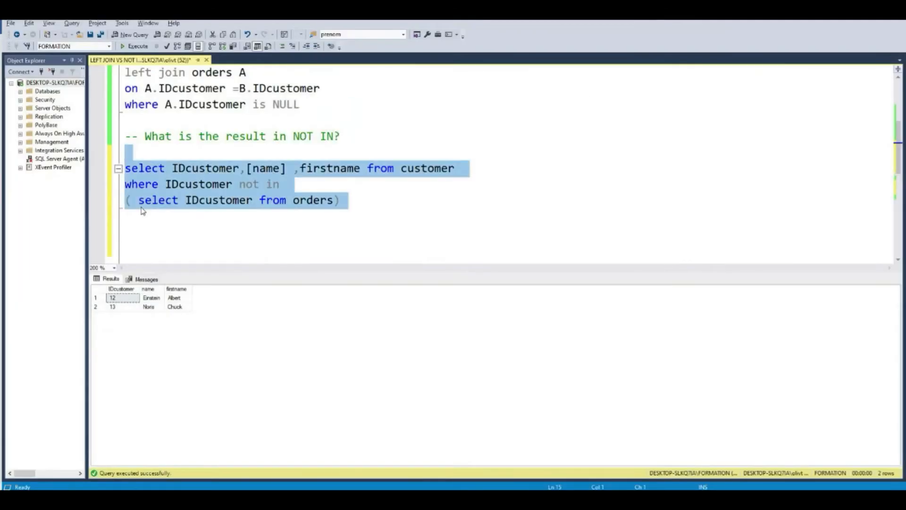
left_click(291, 205)
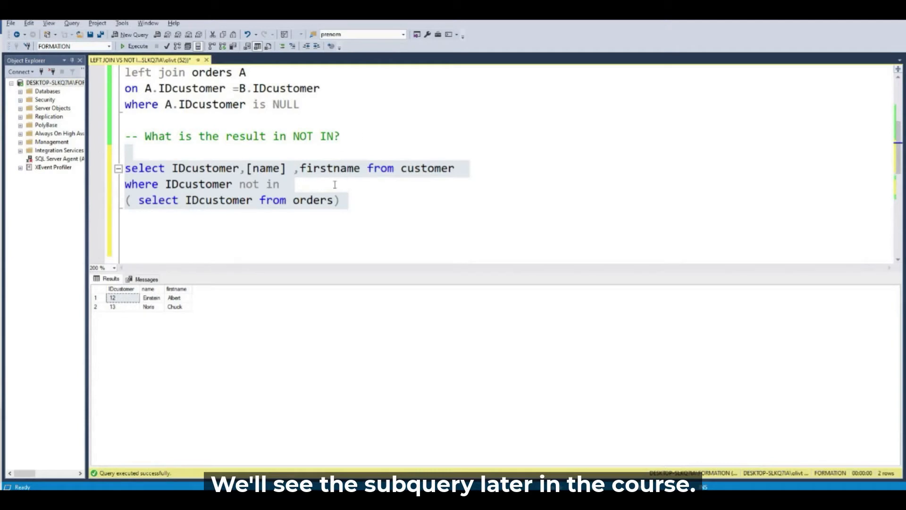
- Write 'select B.IDcustomer, B.[name], B.firstname from customer B where not exists ('
scroll("down", 3)
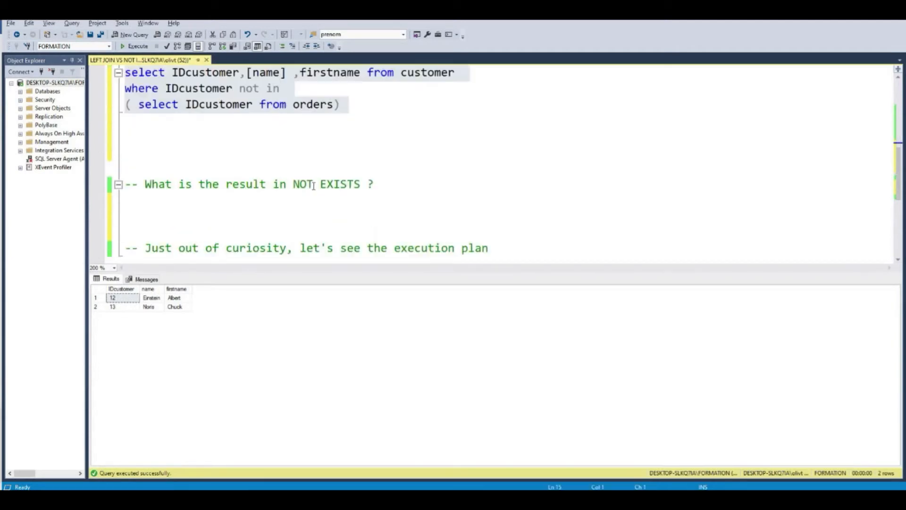
left_click(147, 205)
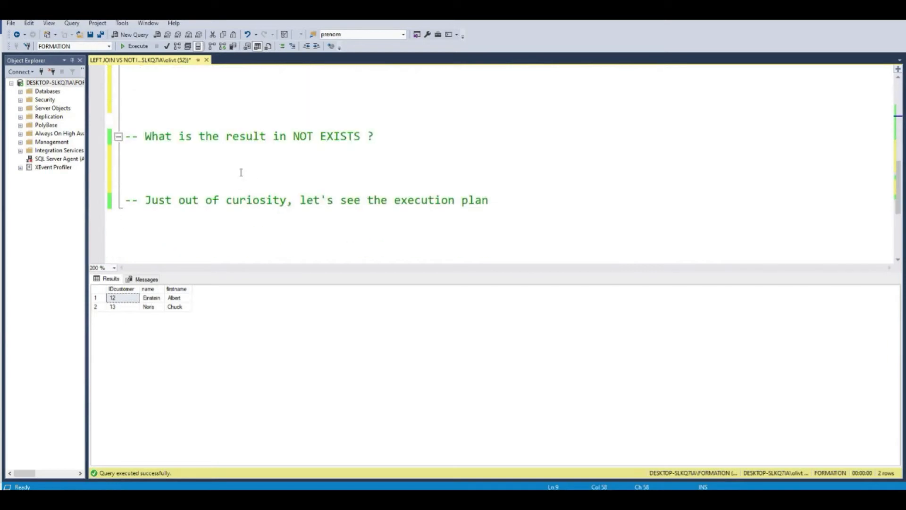
type("select B.IDcustomer,B.[name] ,B.firstname from customer B")
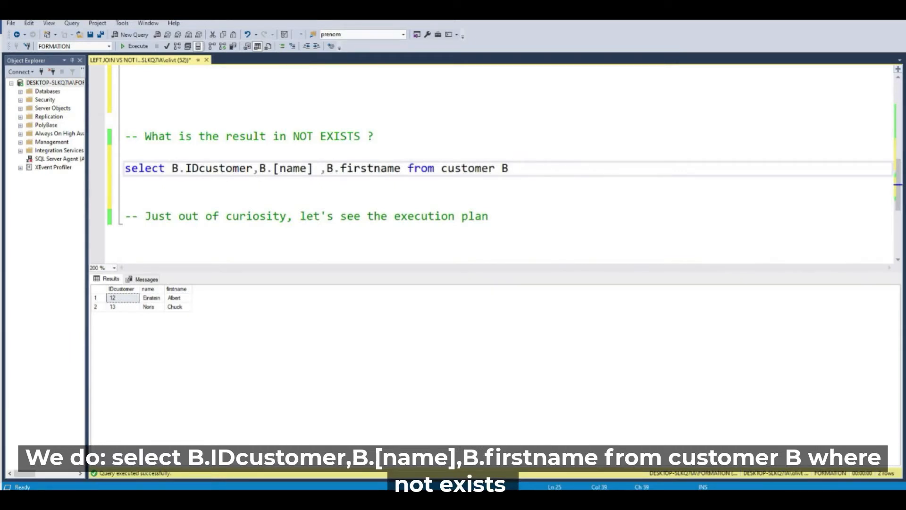
type("W")
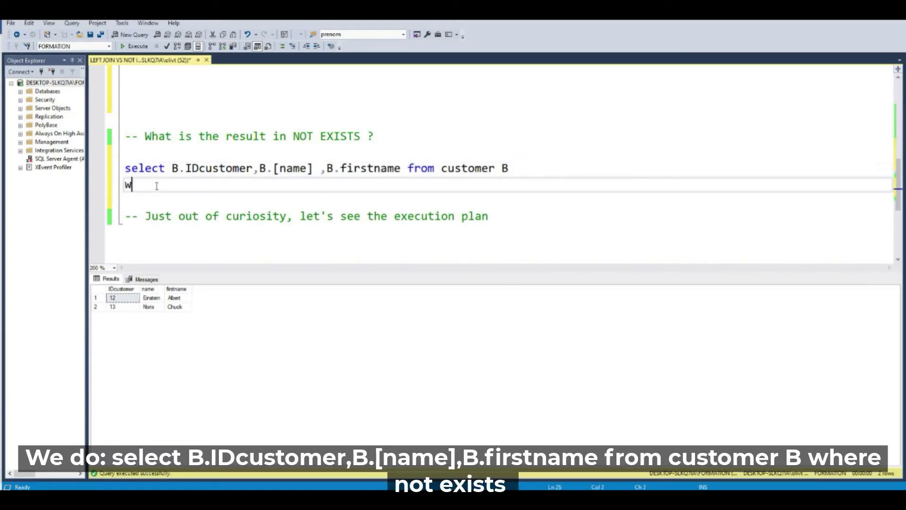
type("here not e")
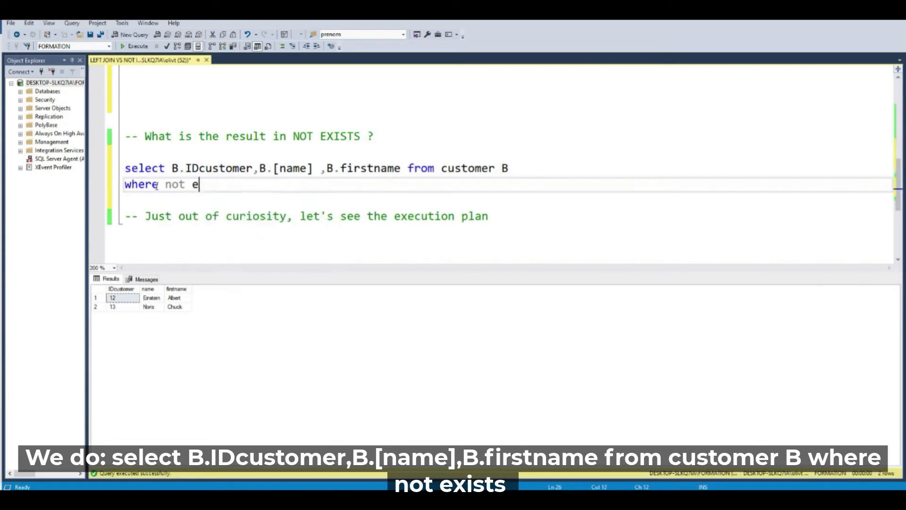
type("xists")
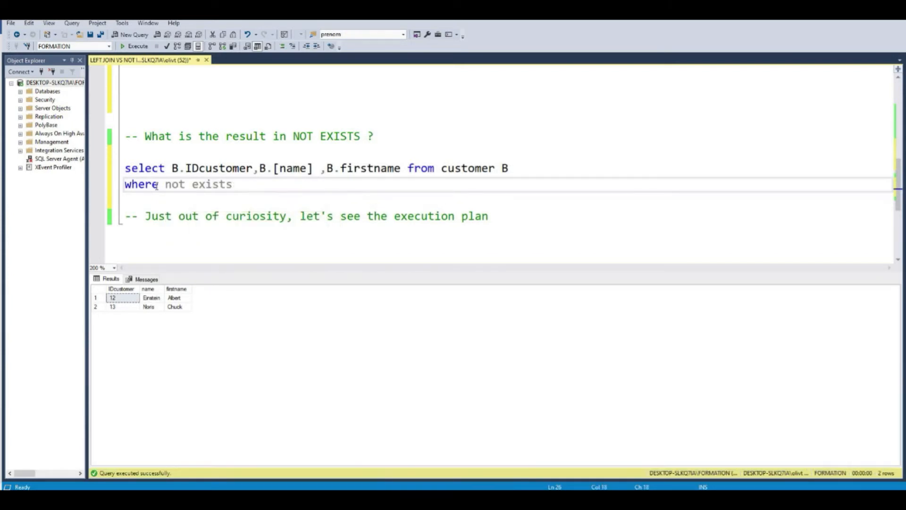
type("(")
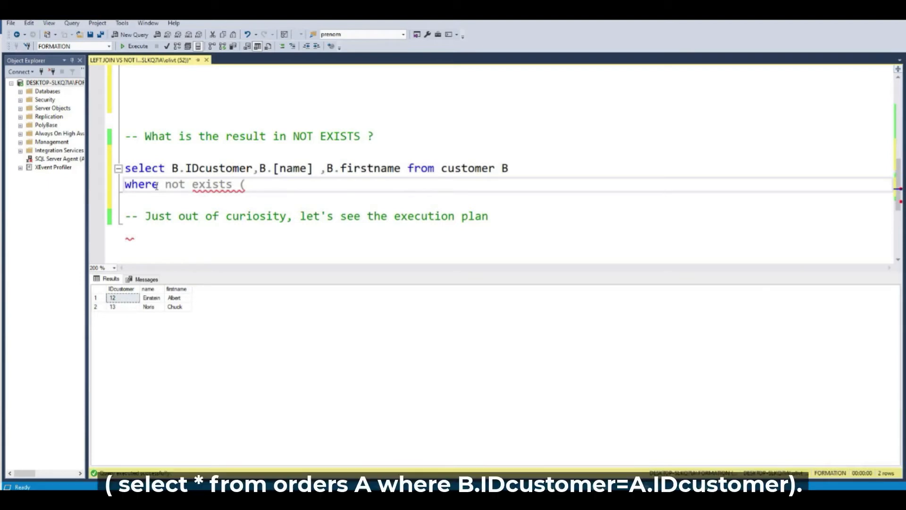
- Complete the subquery 'select * from orders A where B.IDcustomer = A.IDcustomer'
type("select *")
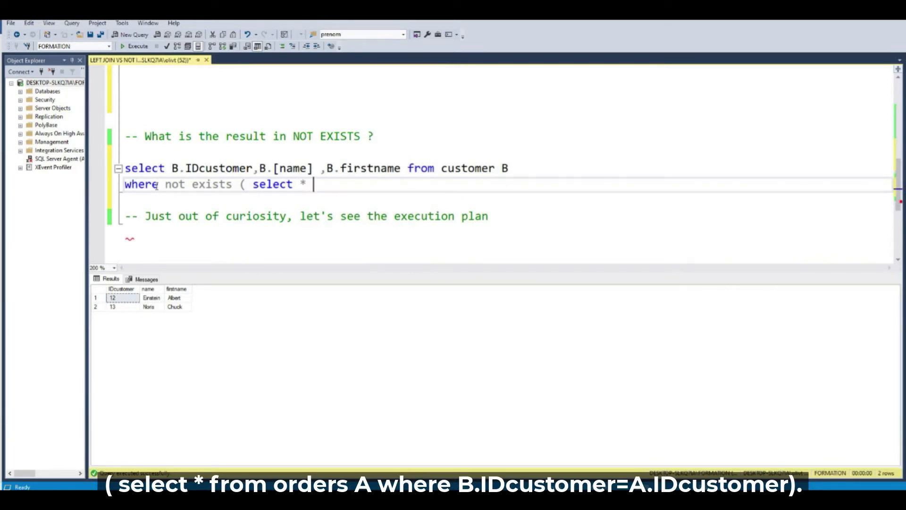
type("from orders")
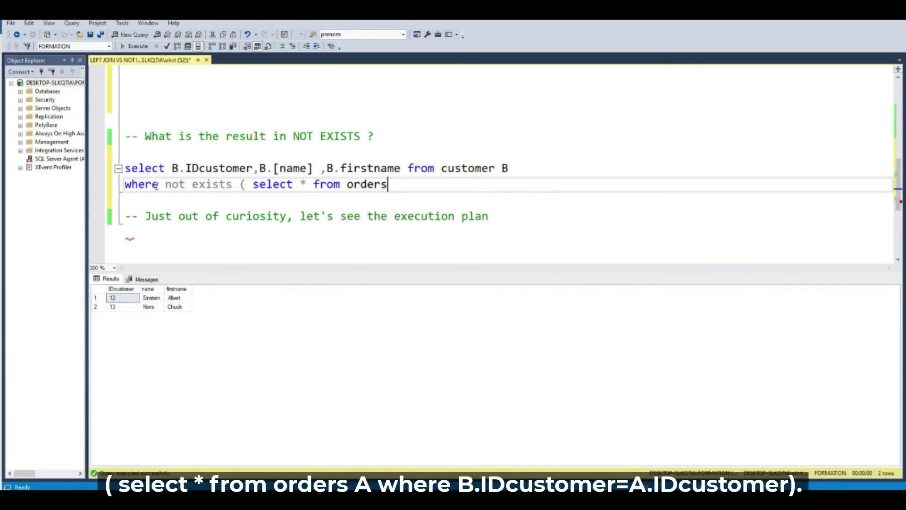
type("A")
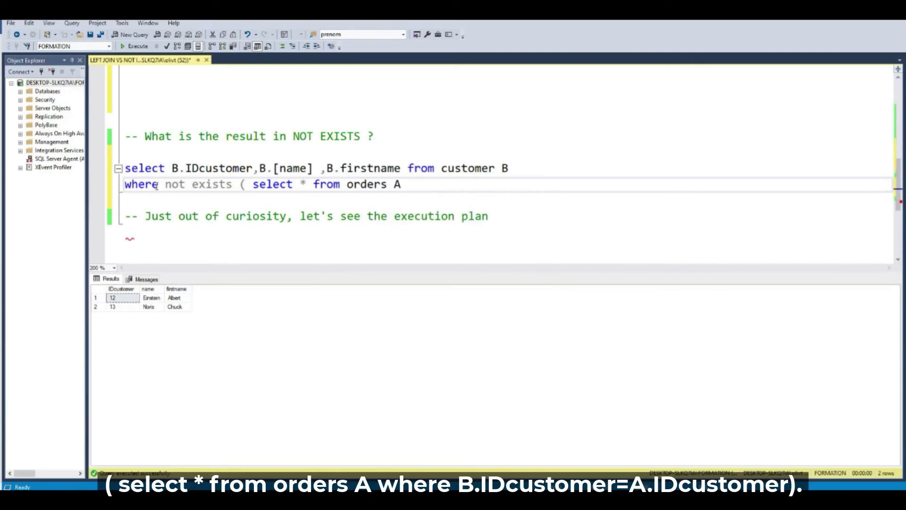
type("where")
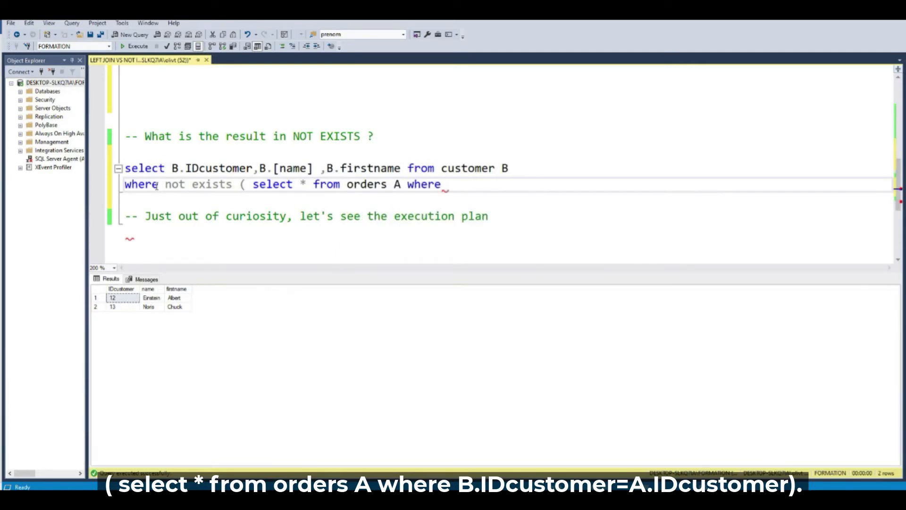
double_click(217, 168)
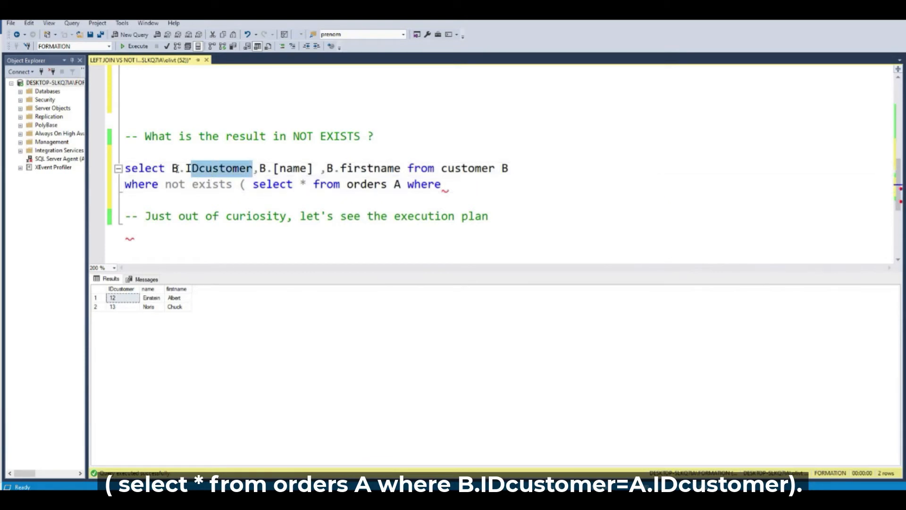
type("B.IDcustomer")
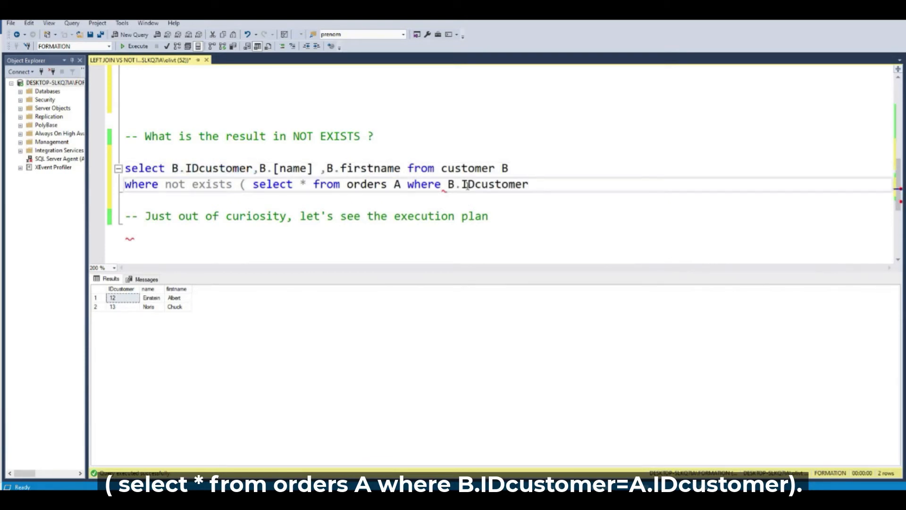
type("=B.IDcustomer")
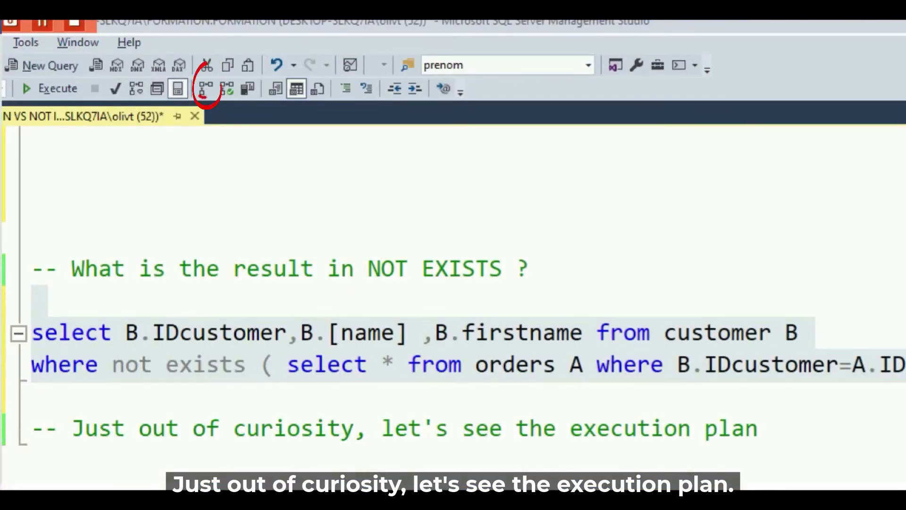
- Enable Include Actual Execution Plan and select all three queries
left_click(49, 88)
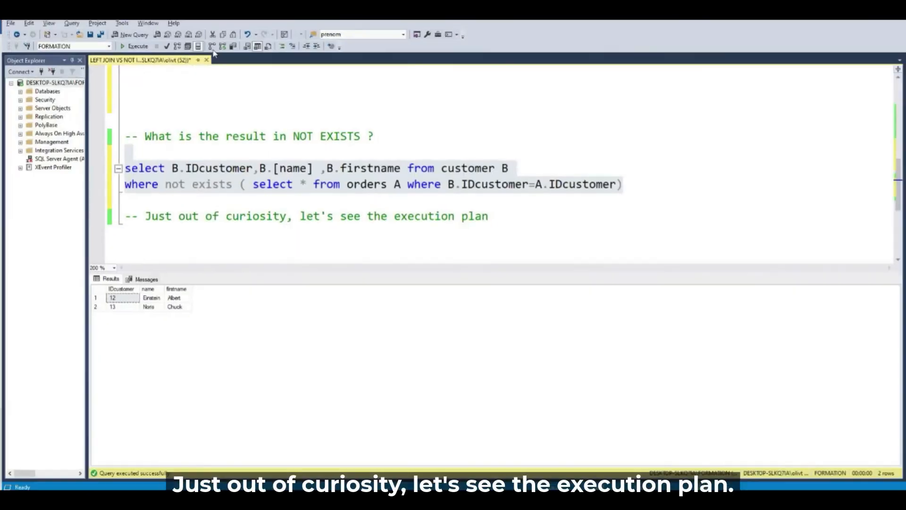
left_click_drag(126, 168, 622, 184)
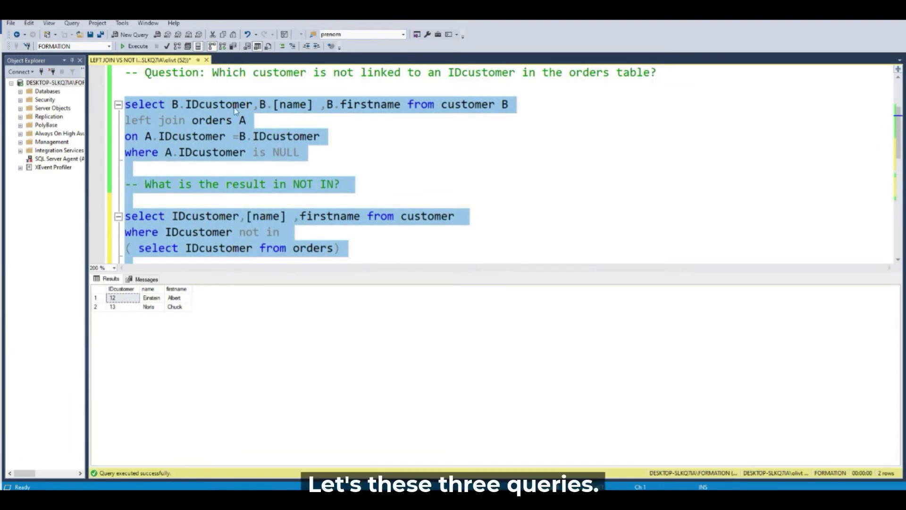
- Execute the three selected queries as one batch, each returning the same two customers
left_click(137, 46)
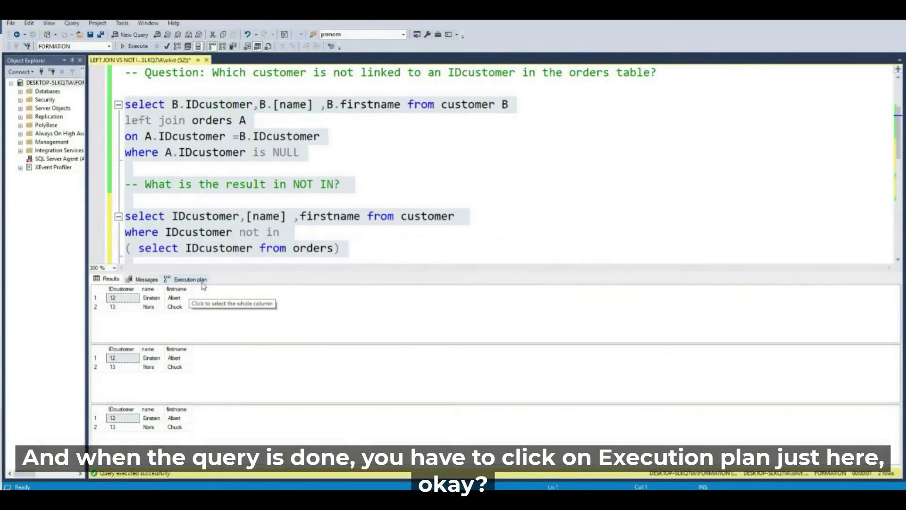
- View the Execution plan tab comparing each query's cost relative to the batch
left_click(187, 279)
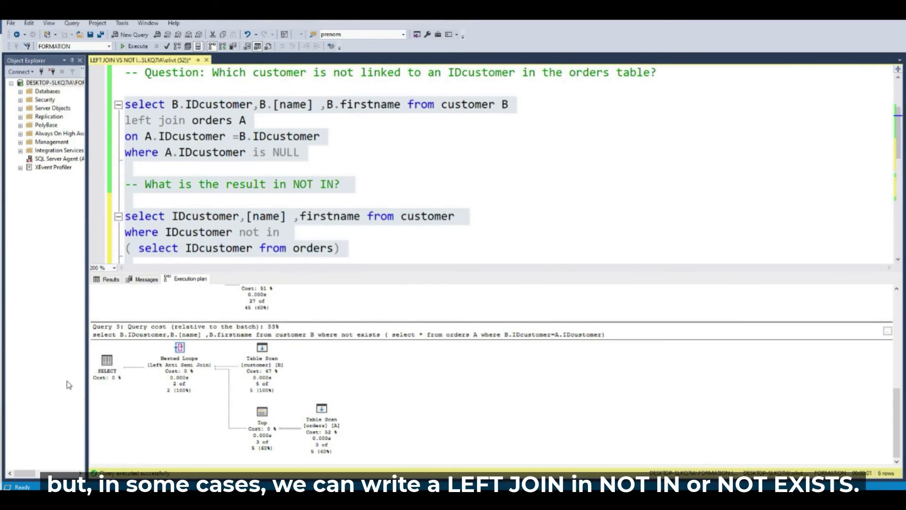
left_click(310, 215)
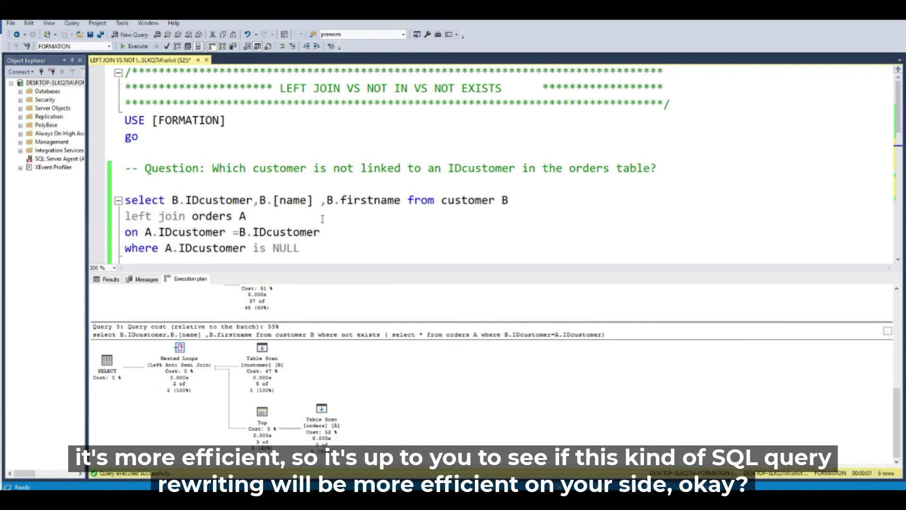
scroll("down", 3)
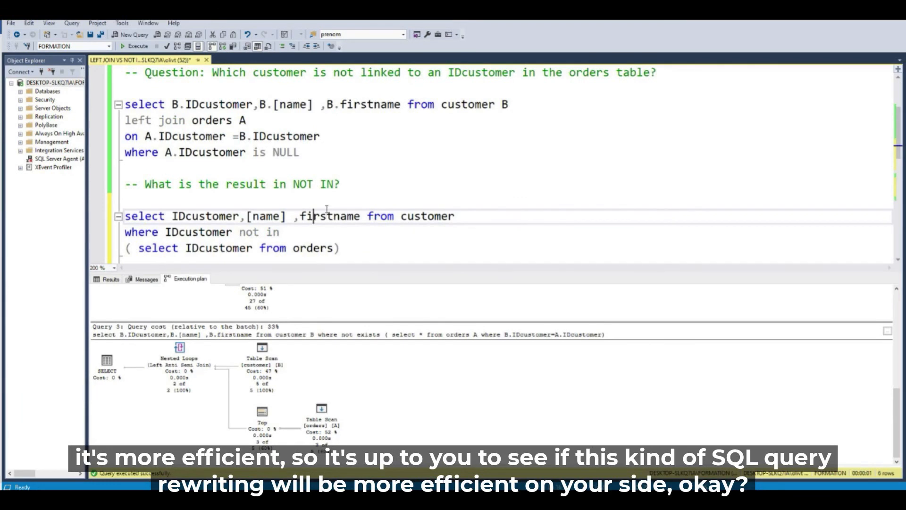
scroll("down", 3)
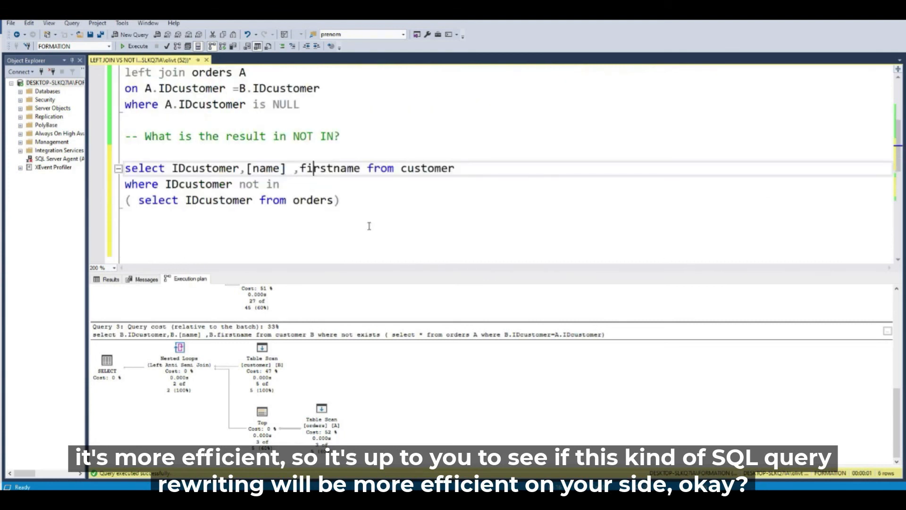
scroll("down", 3)
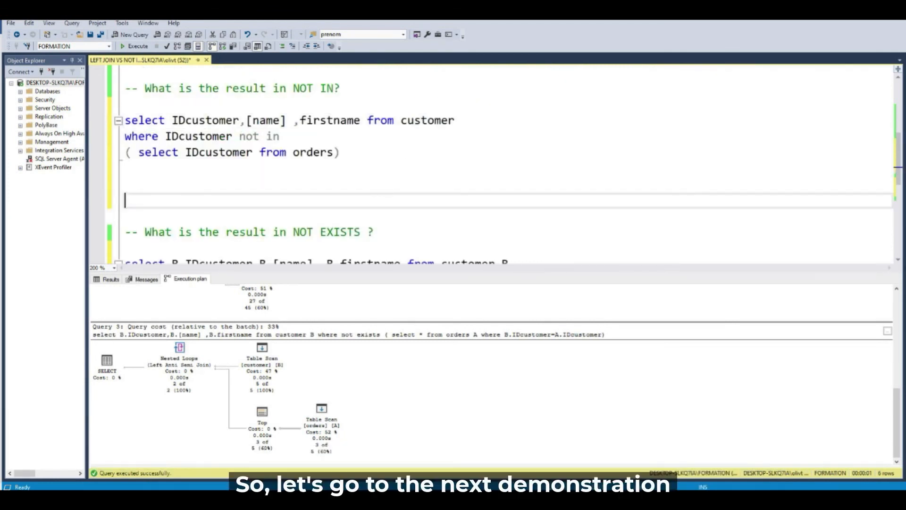